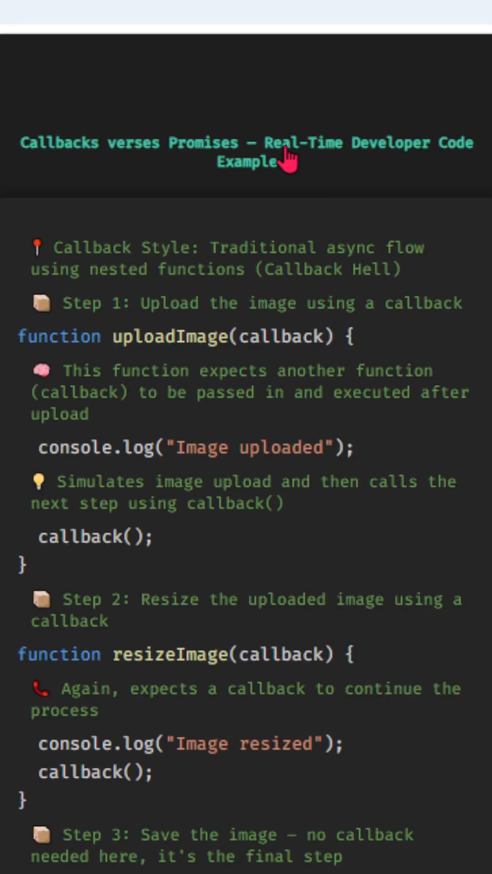
pyautogui.moveTo(326, 186)
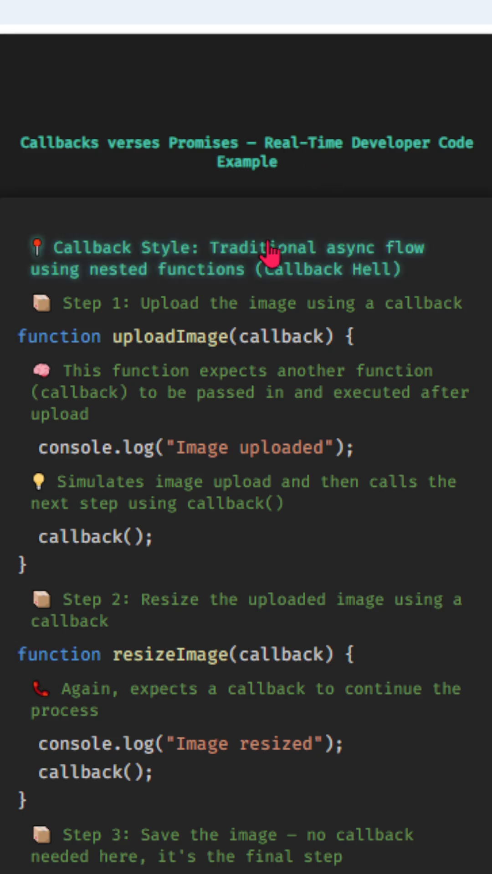
pyautogui.moveTo(273, 302)
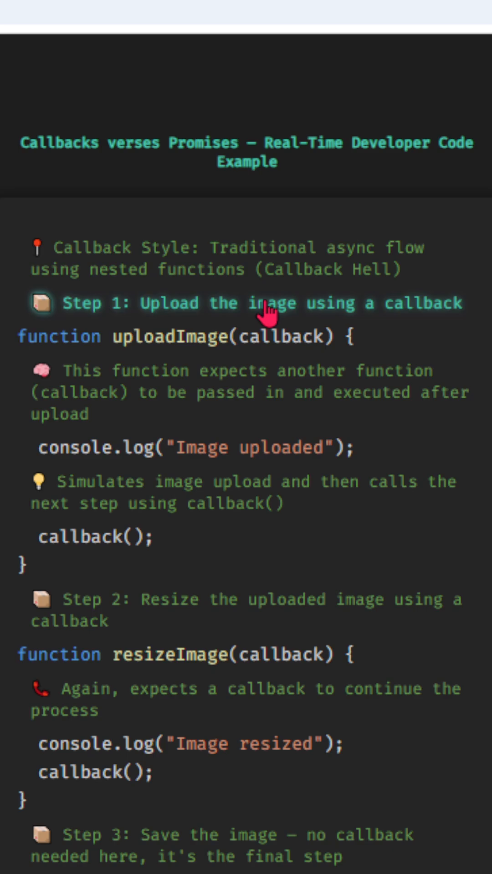
pyautogui.moveTo(209, 393)
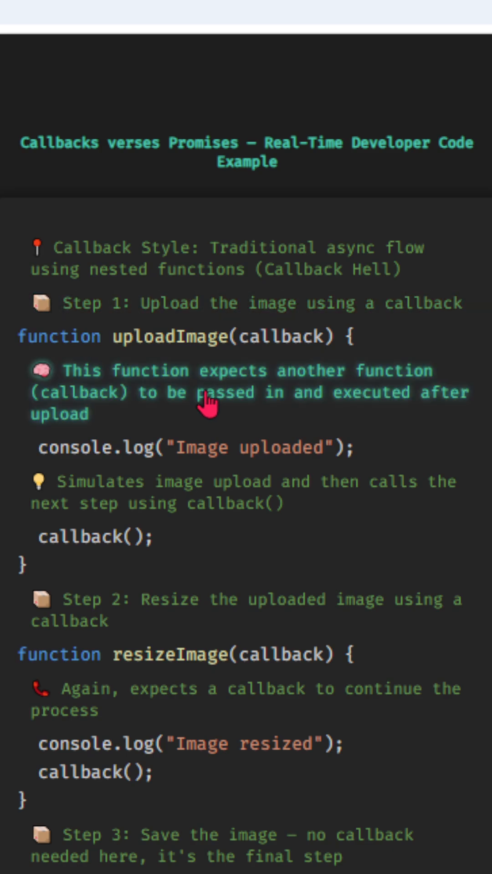
pyautogui.moveTo(184, 441)
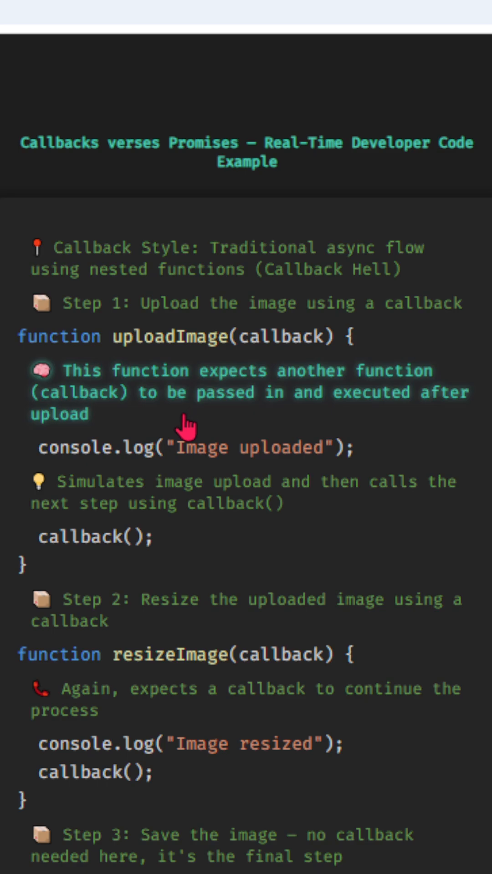
pyautogui.moveTo(159, 491)
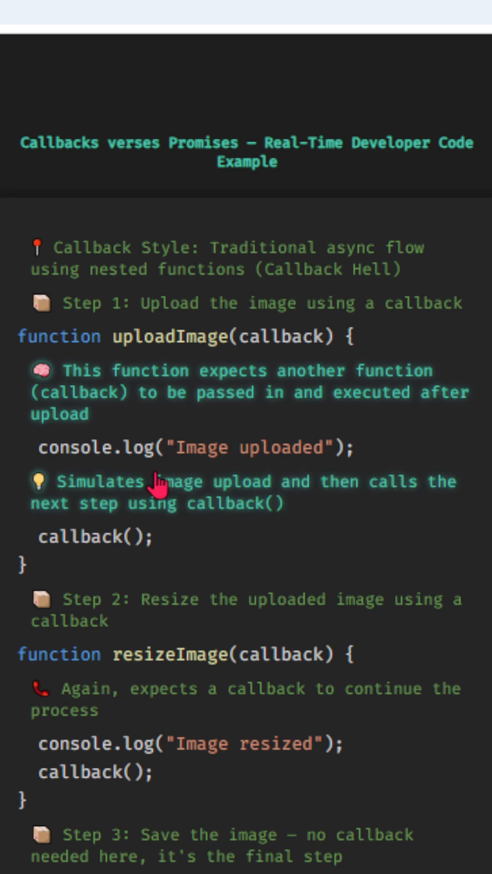
pyautogui.moveTo(158, 499)
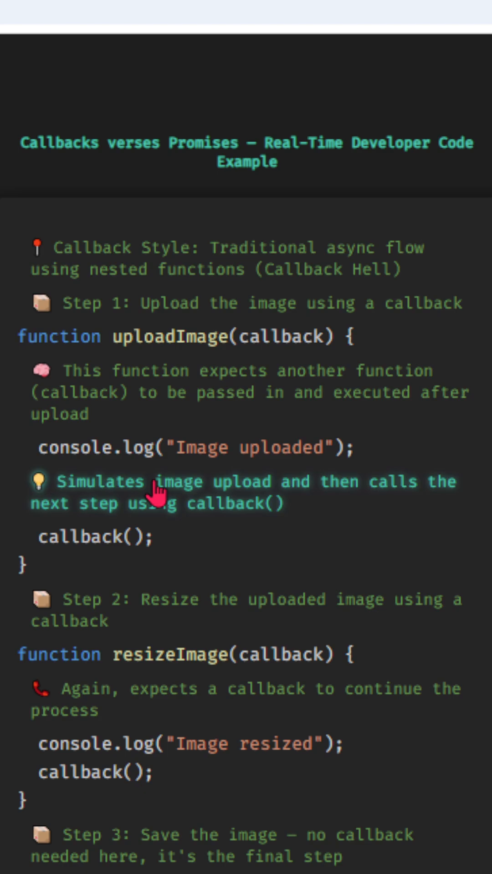
pyautogui.moveTo(155, 601)
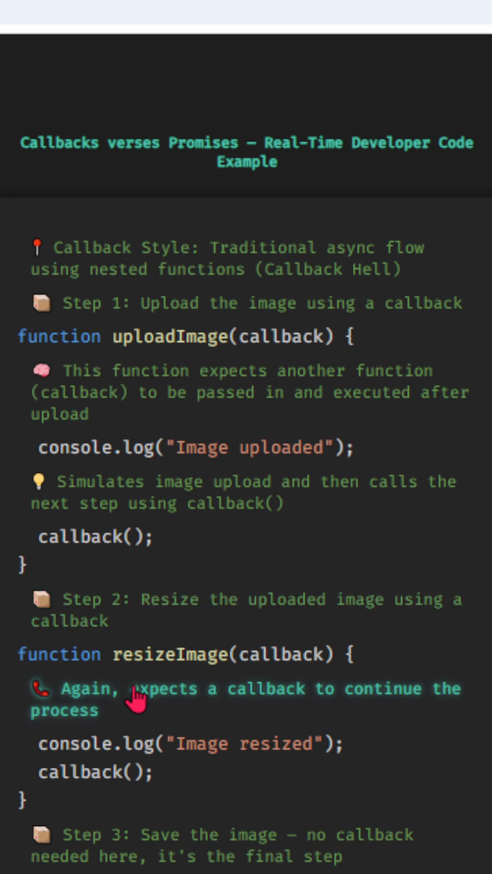
pyautogui.moveTo(184, 831)
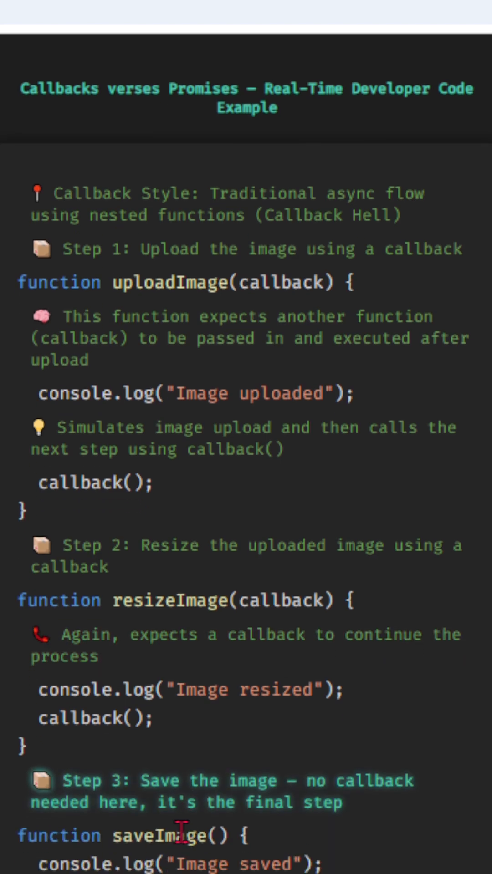
# - Scroll to the nested uploadImage/resizeImage/saveImage calls and the Problem comment on unmanageable nesting
pyautogui.scroll(-3)
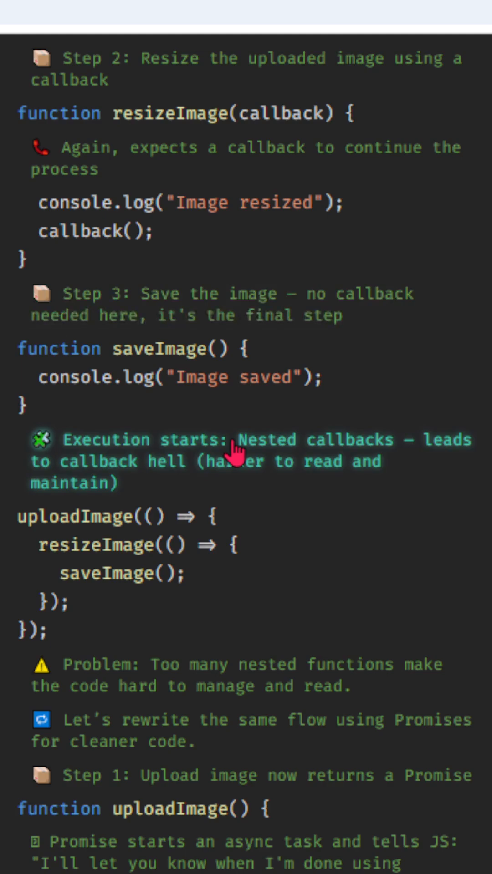
pyautogui.moveTo(248, 485)
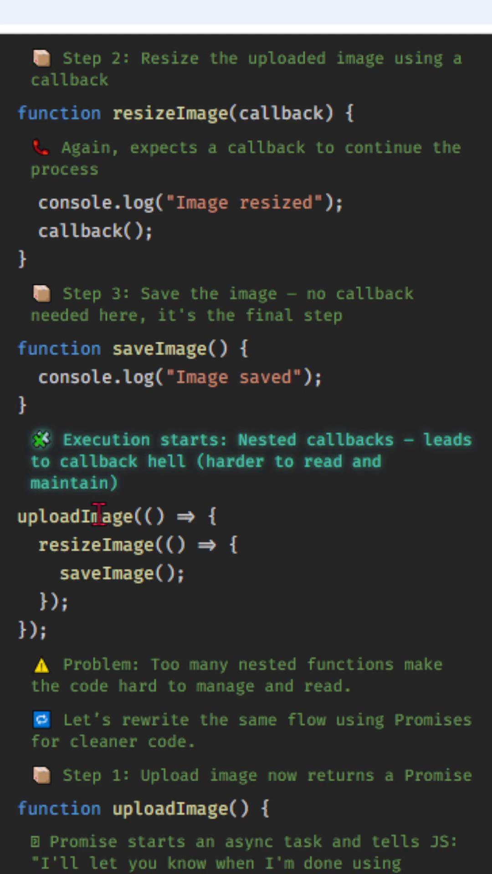
pyautogui.doubleClick(93, 545)
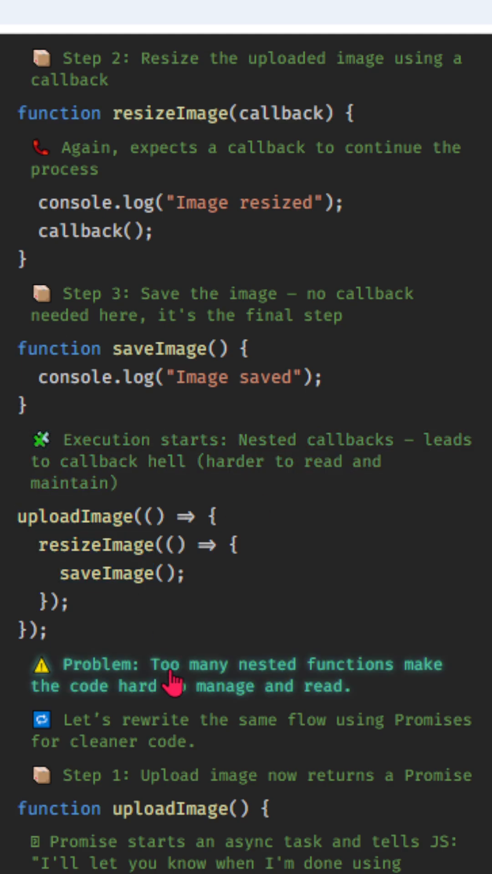
# - Scroll to the Promise-returning uploadImage and highlight the resolve() call that advances to the next then()
pyautogui.scroll(-3)
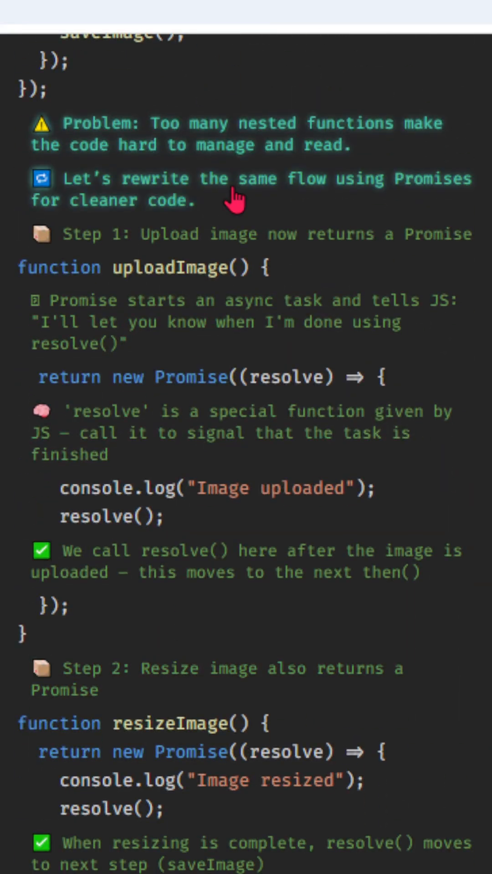
pyautogui.moveTo(200, 267)
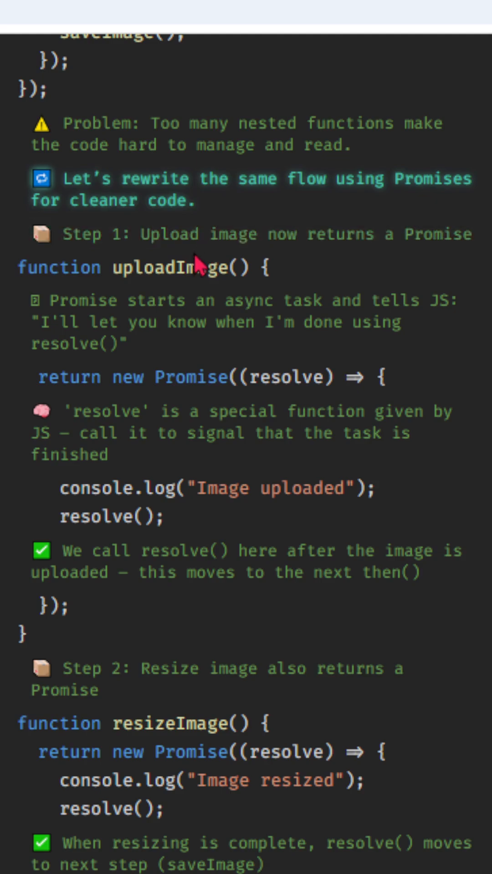
pyautogui.doubleClick(170, 268)
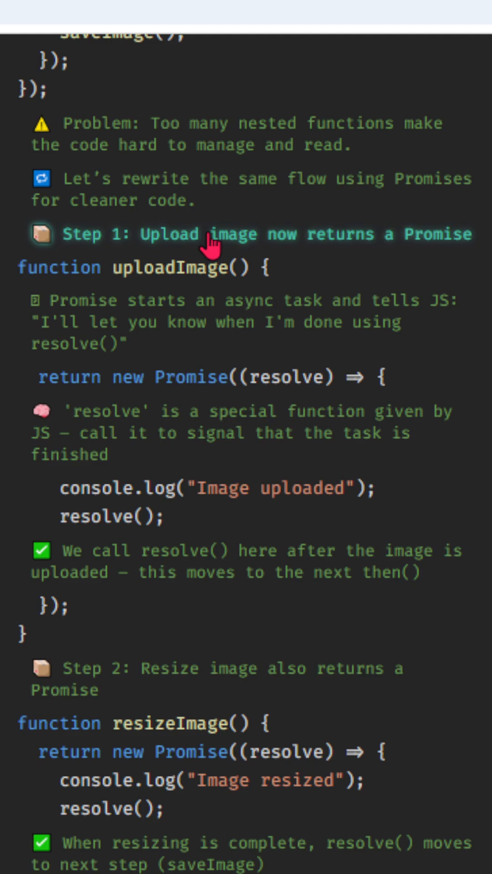
pyautogui.moveTo(173, 321)
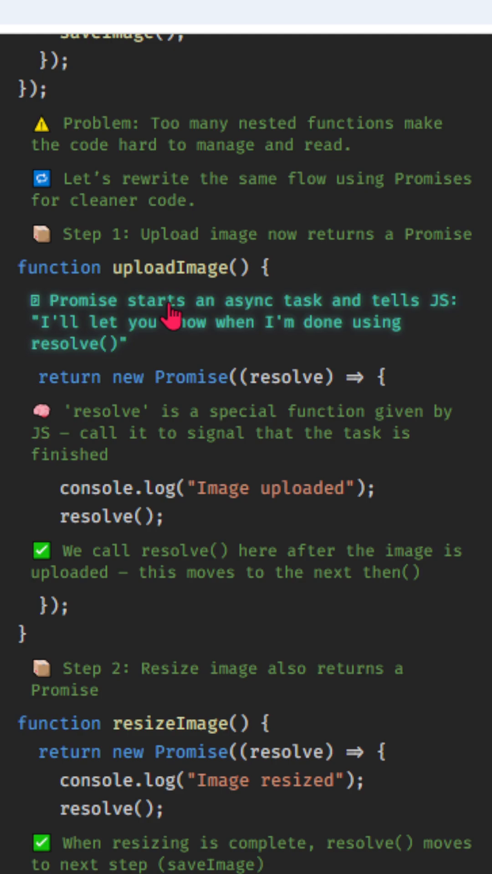
pyautogui.moveTo(138, 433)
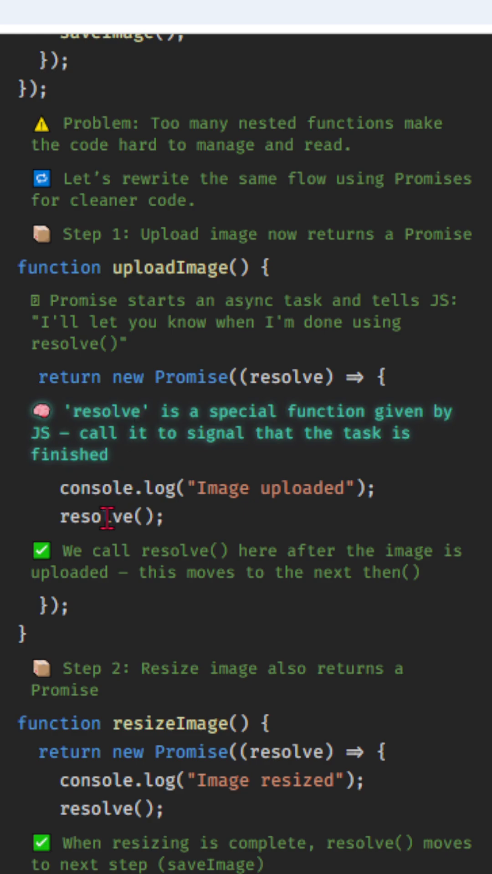
pyautogui.doubleClick(98, 517)
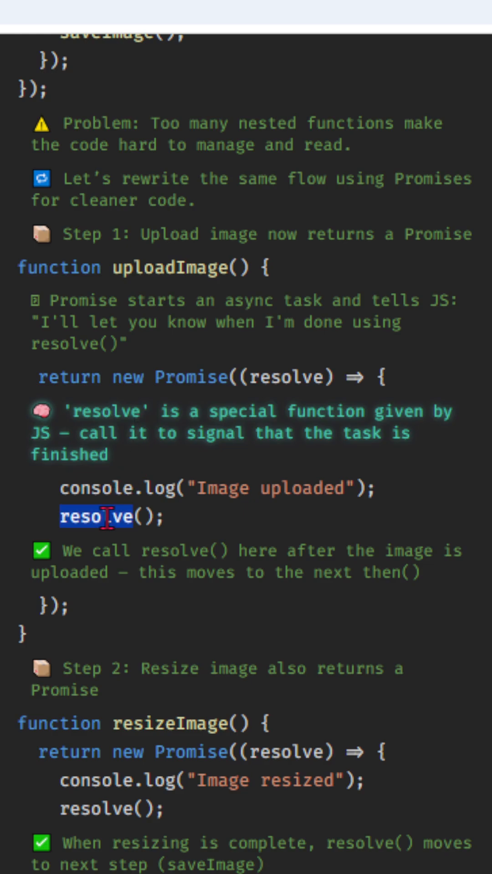
pyautogui.doubleClick(92, 516)
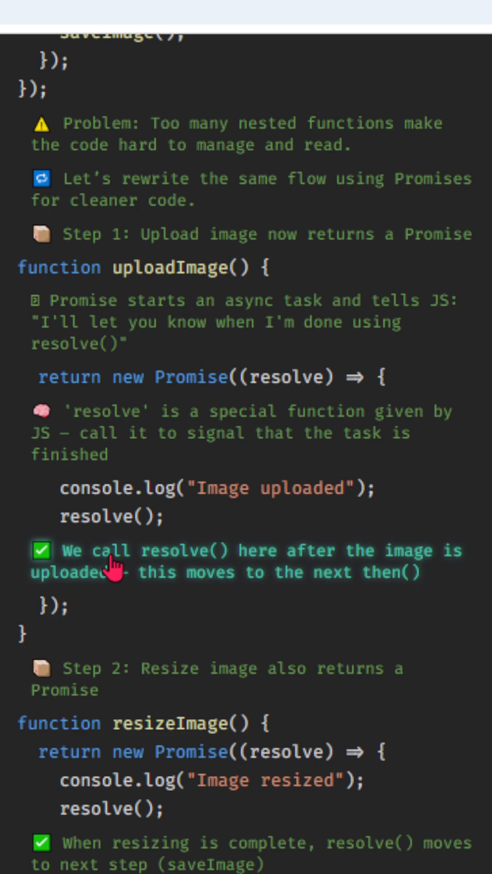
pyautogui.moveTo(103, 648)
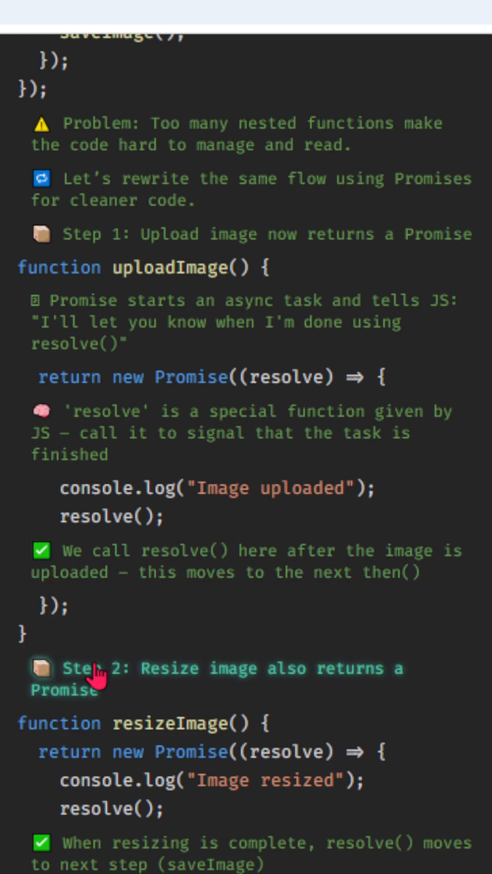
# - Scroll to the Promise-based resizeImage and saveImage with the uploadImage() .then() chain starting below
pyautogui.scroll(-3)
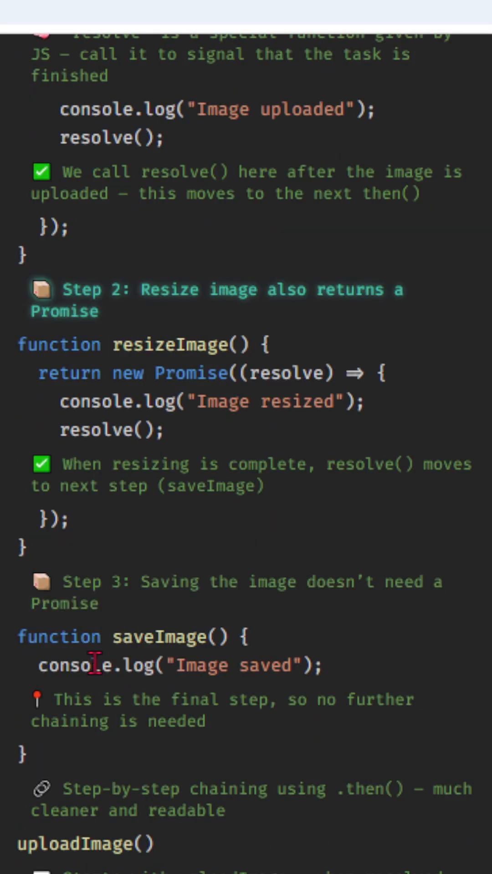
pyautogui.scroll(-3)
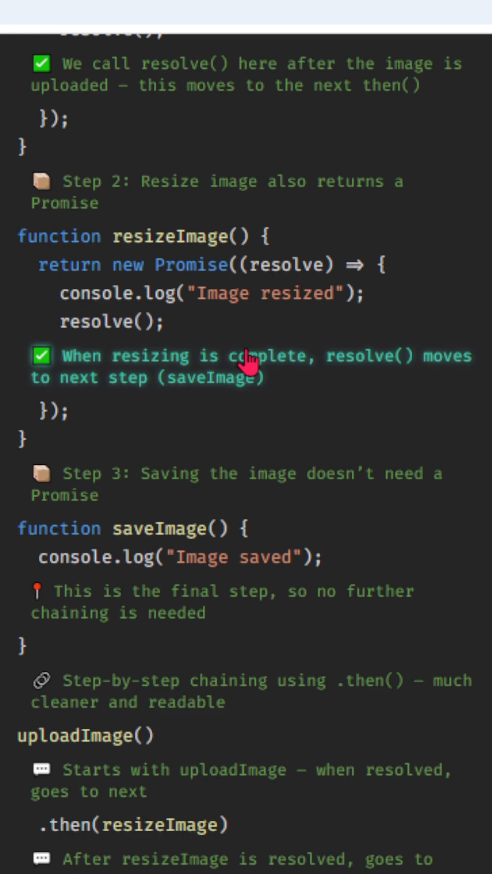
pyautogui.moveTo(165, 491)
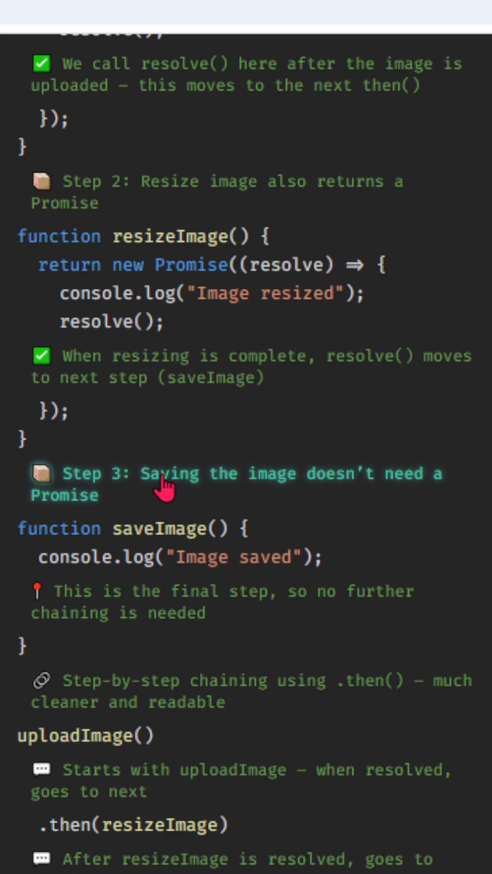
# - Scroll to the page bottom and highlight resizeImage and saveImage in the .then() chain above the Final Result note
pyautogui.scroll(-3)
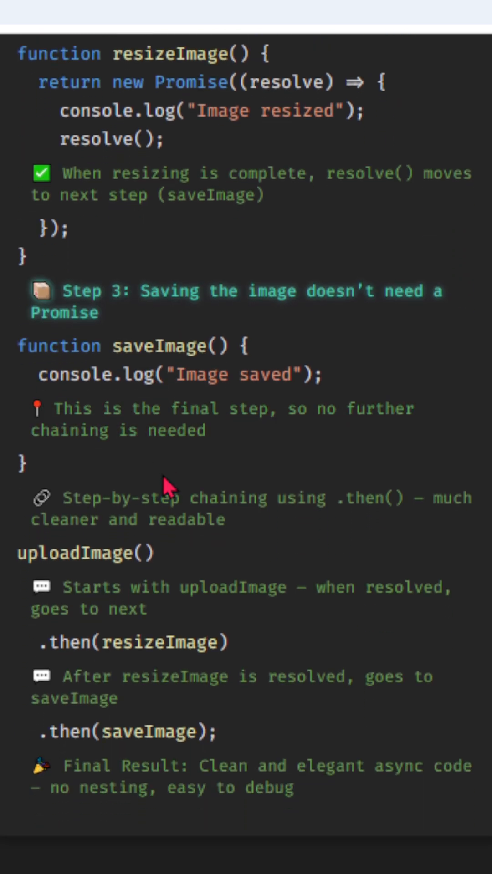
pyautogui.moveTo(173, 441)
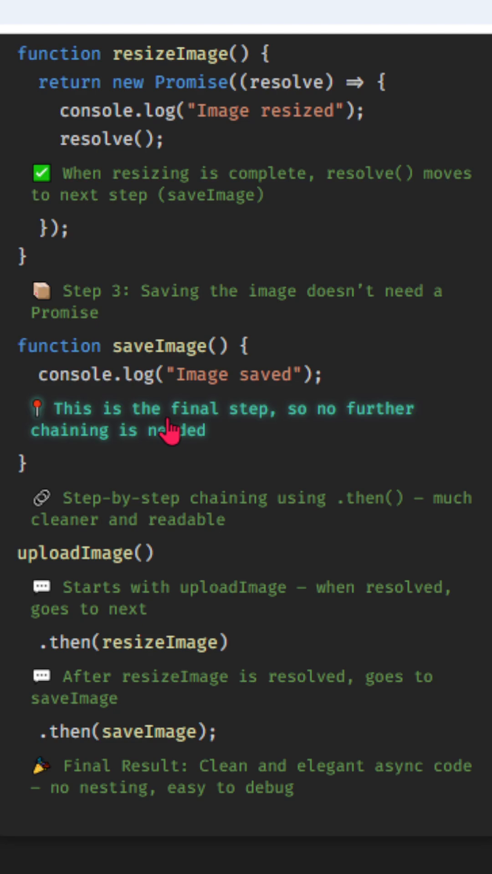
pyautogui.moveTo(155, 496)
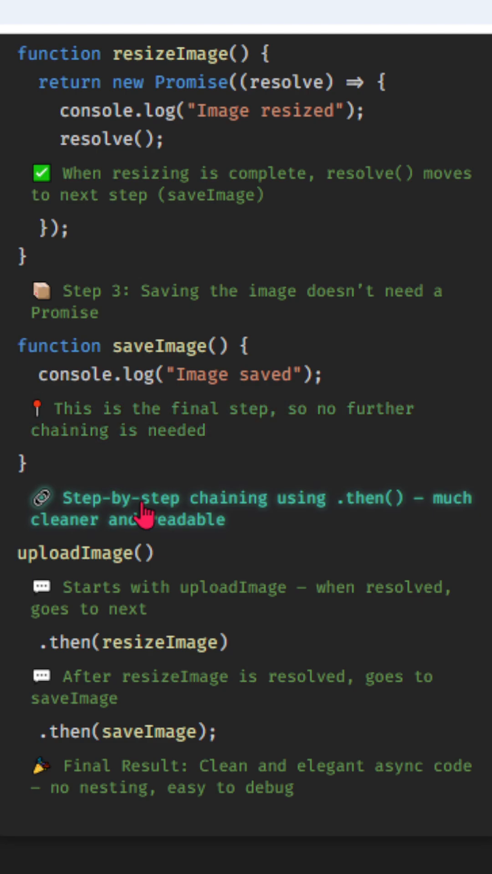
pyautogui.moveTo(257, 547)
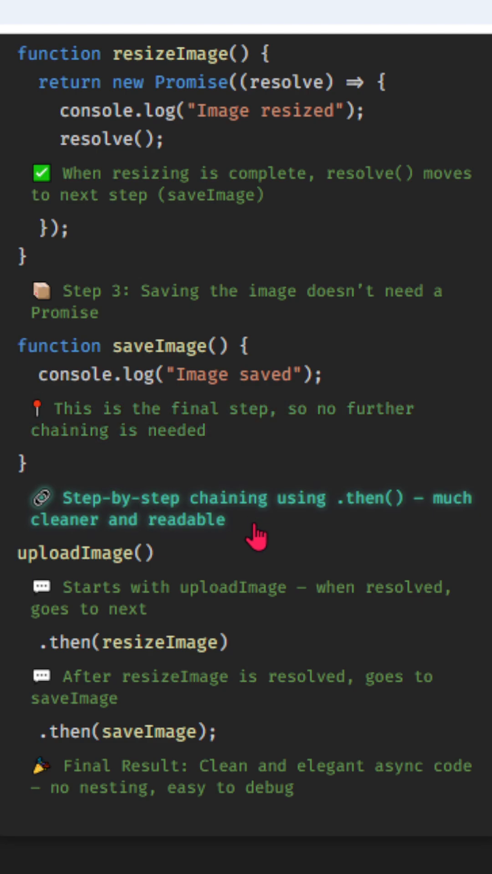
pyautogui.moveTo(206, 597)
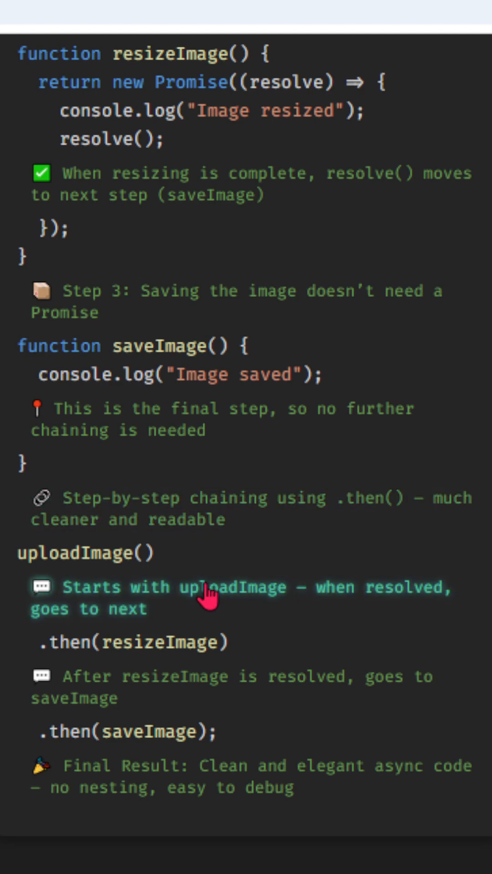
pyautogui.doubleClick(76, 553)
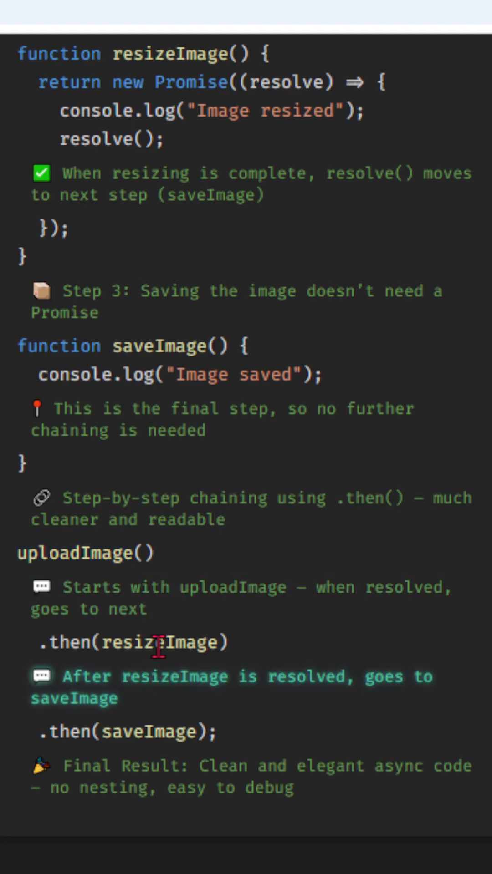
pyautogui.doubleClick(160, 641)
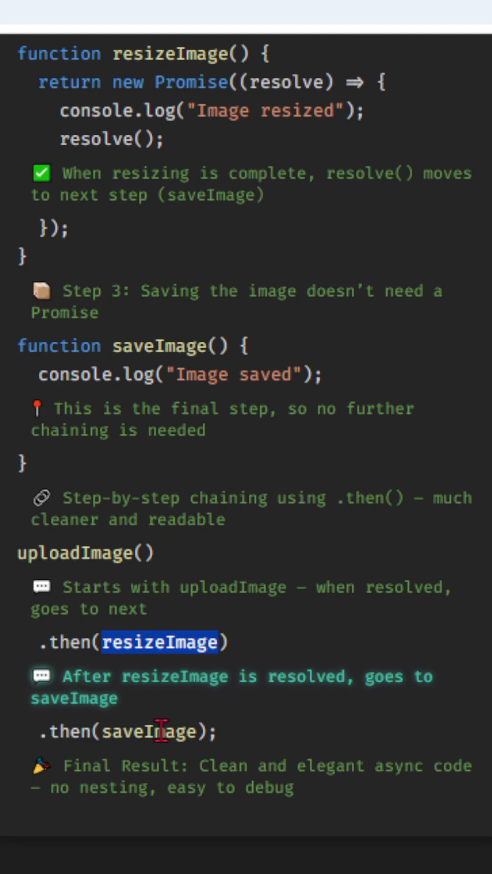
pyautogui.doubleClick(150, 731)
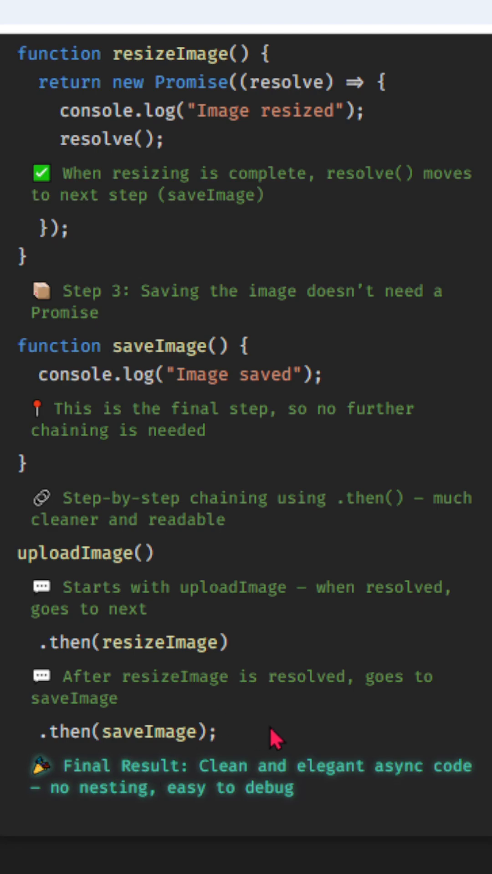
pyautogui.moveTo(428, 764)
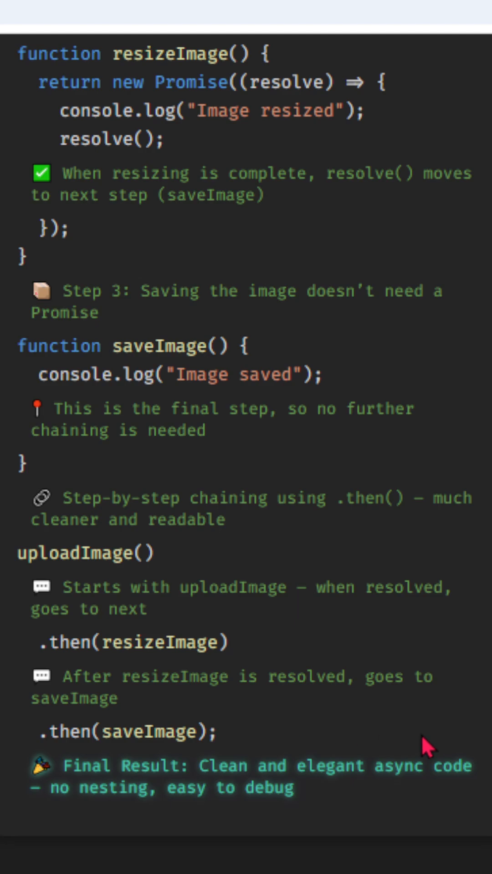